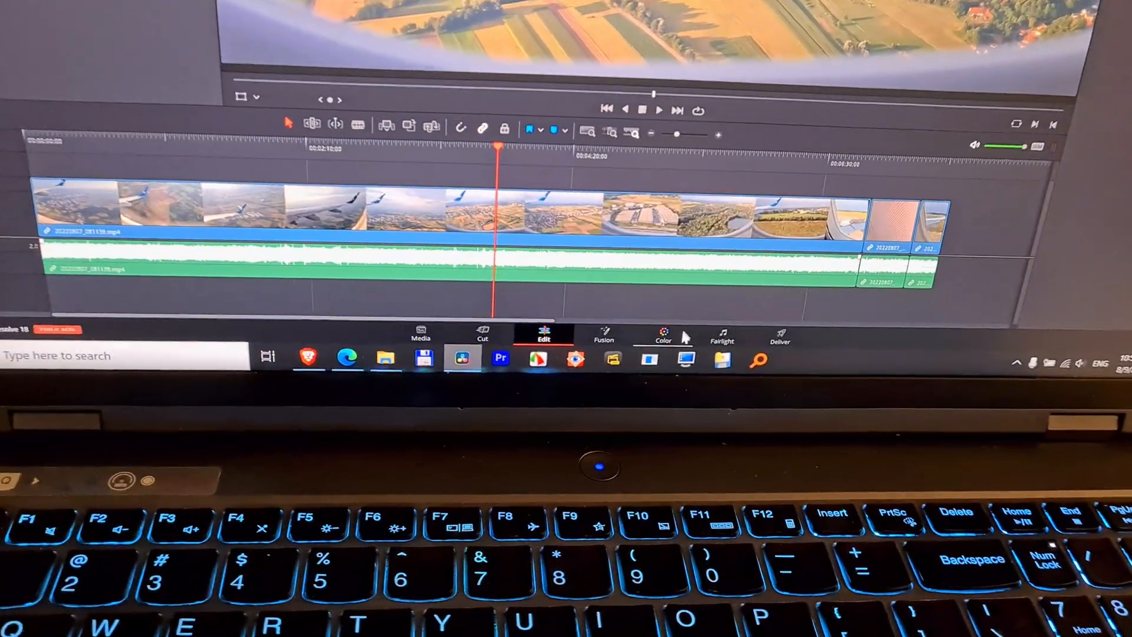
Step: Switch the drone footage timeline into the Color page with wheels and scopes
{"action": "left_click", "coordinate": [661, 334]}
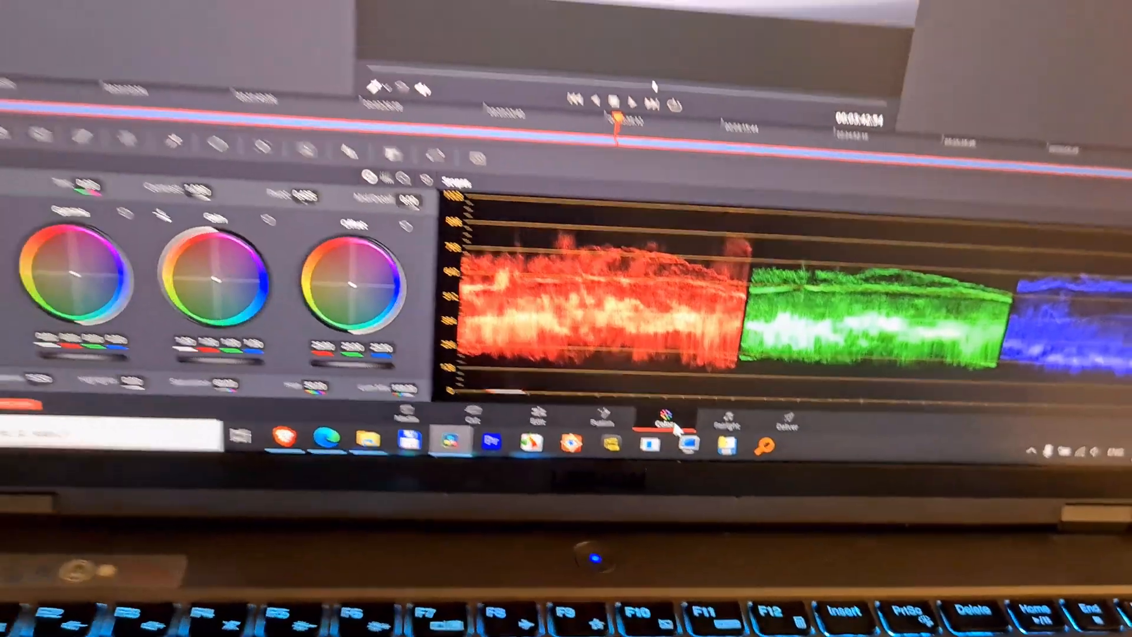